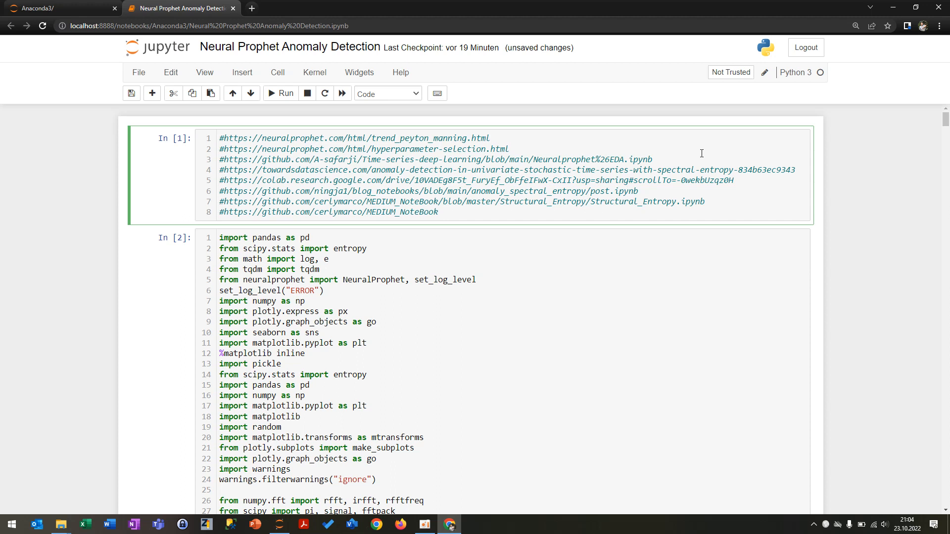
# - Trust the notebook and bring the reference-links and import cells into view
pyautogui.click(510, 149)
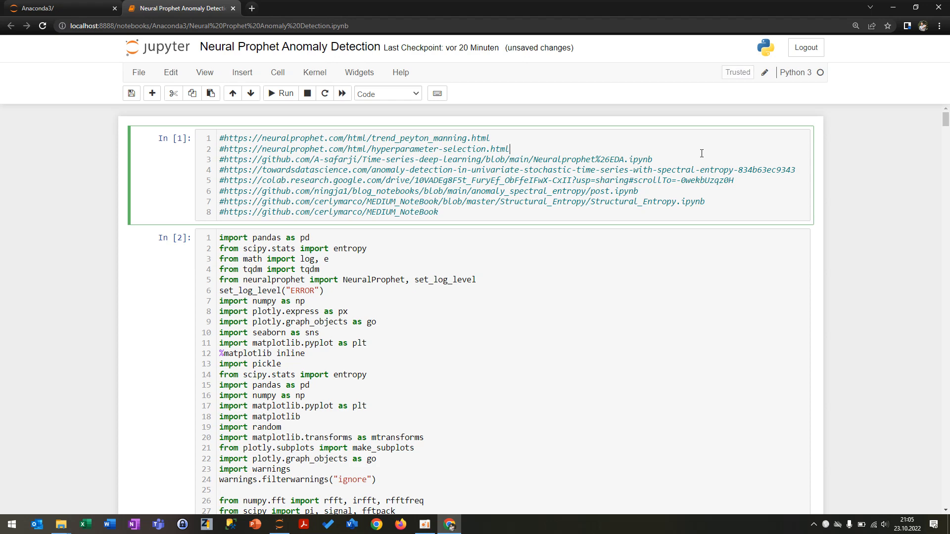
pyautogui.scroll(-3)
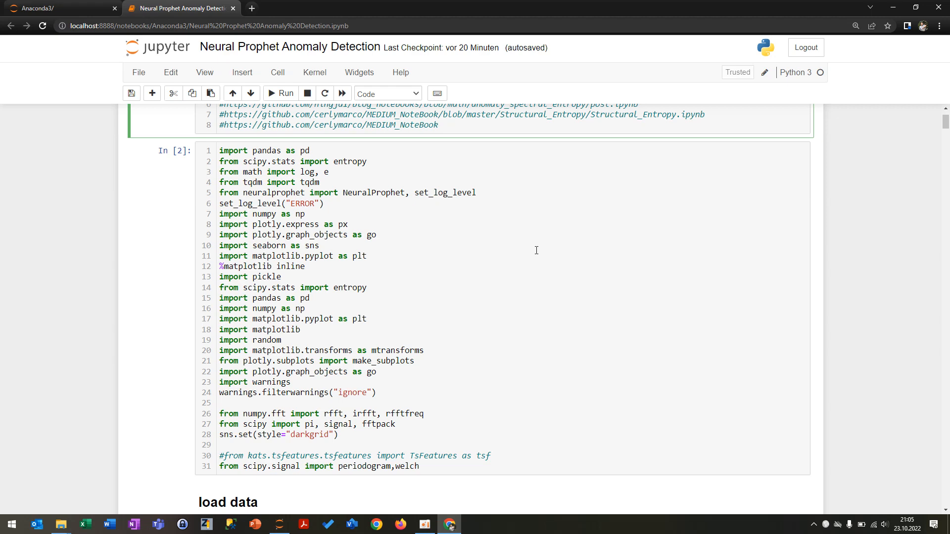
pyautogui.scroll(-3)
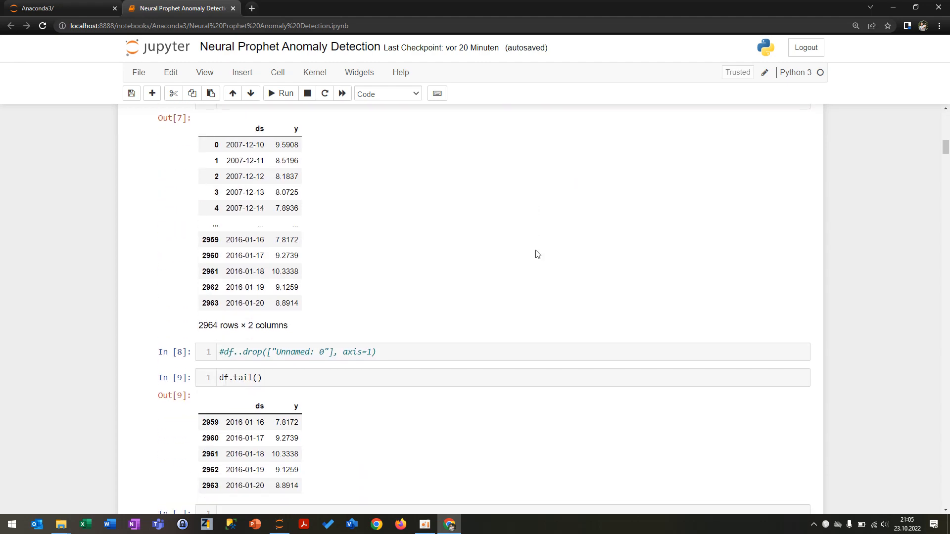
pyautogui.scroll(-3)
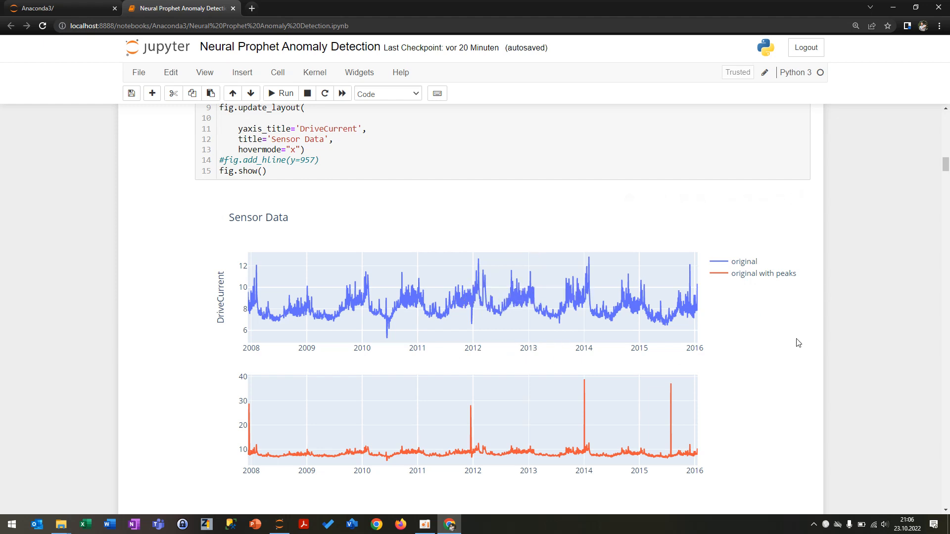
pyautogui.scroll(-3)
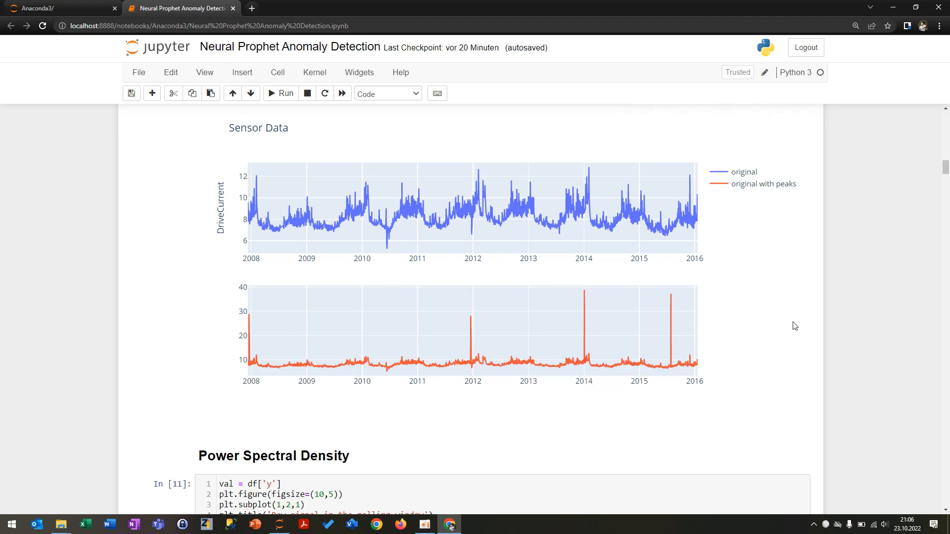
pyautogui.scroll(-3)
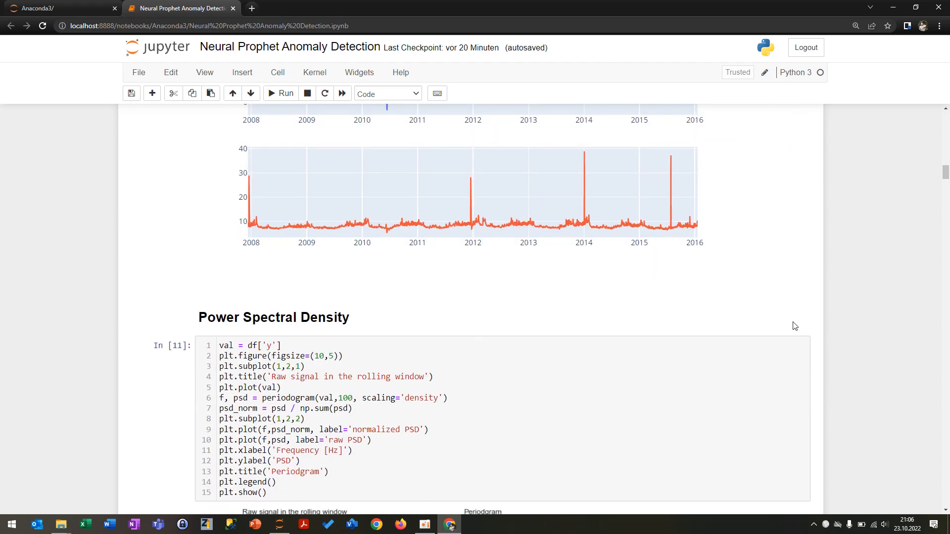
pyautogui.scroll(-3)
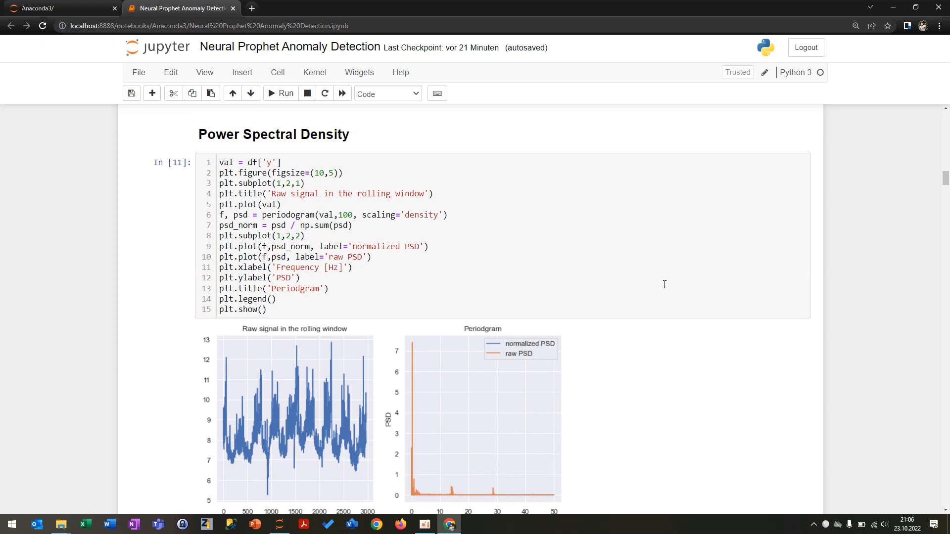
pyautogui.moveTo(204, 269)
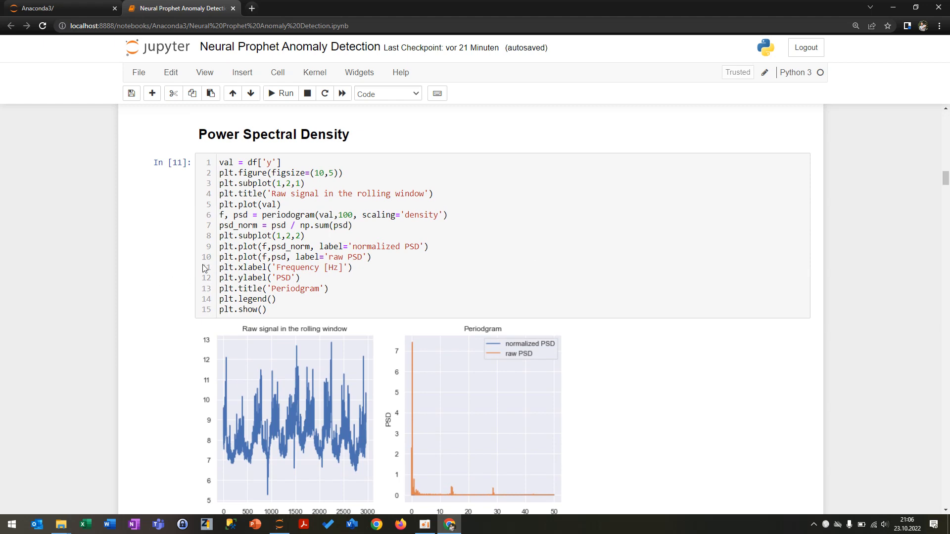
pyautogui.scroll(-3)
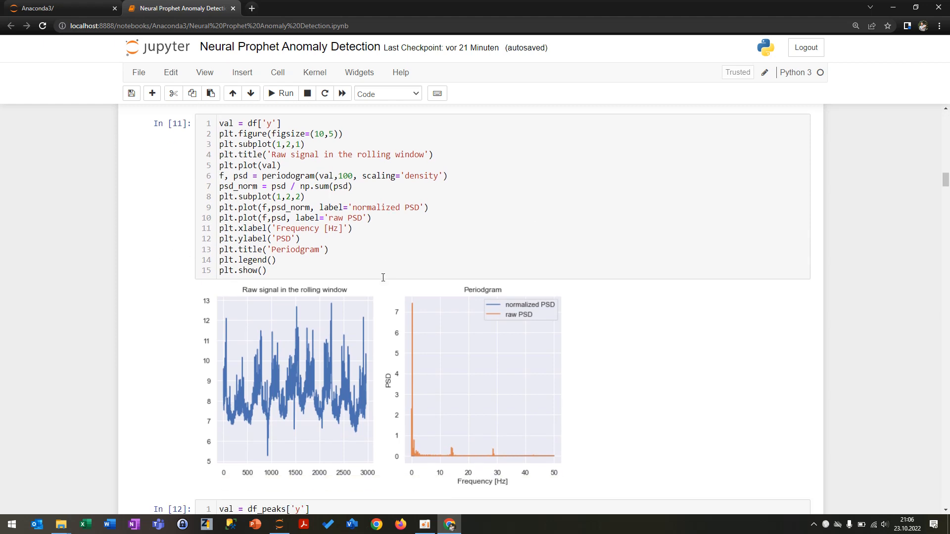
pyautogui.scroll(-3)
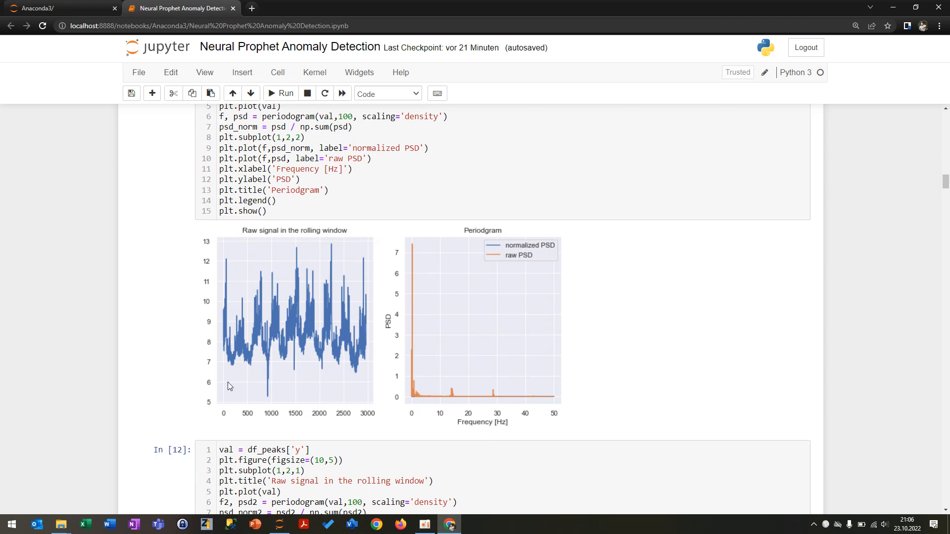
pyautogui.moveTo(547, 437)
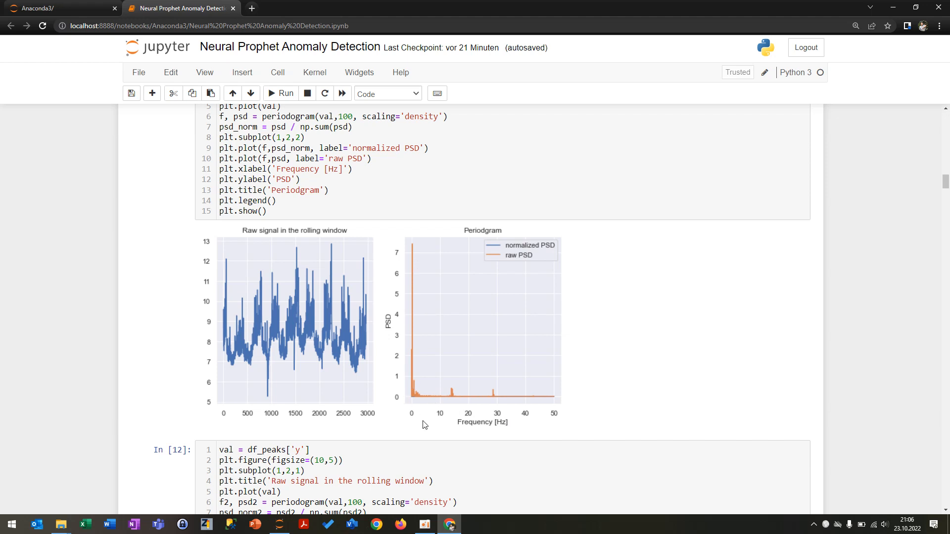
pyautogui.moveTo(478, 397)
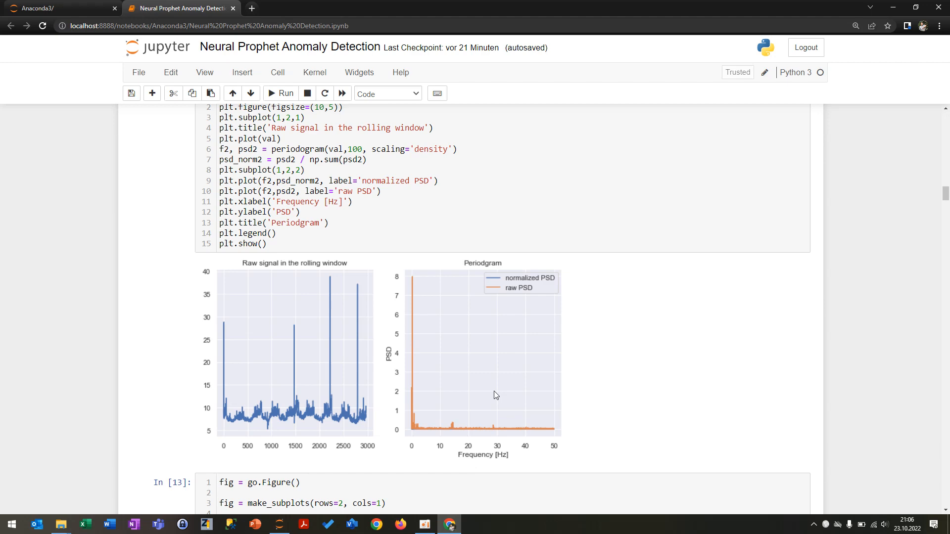
pyautogui.moveTo(480, 426)
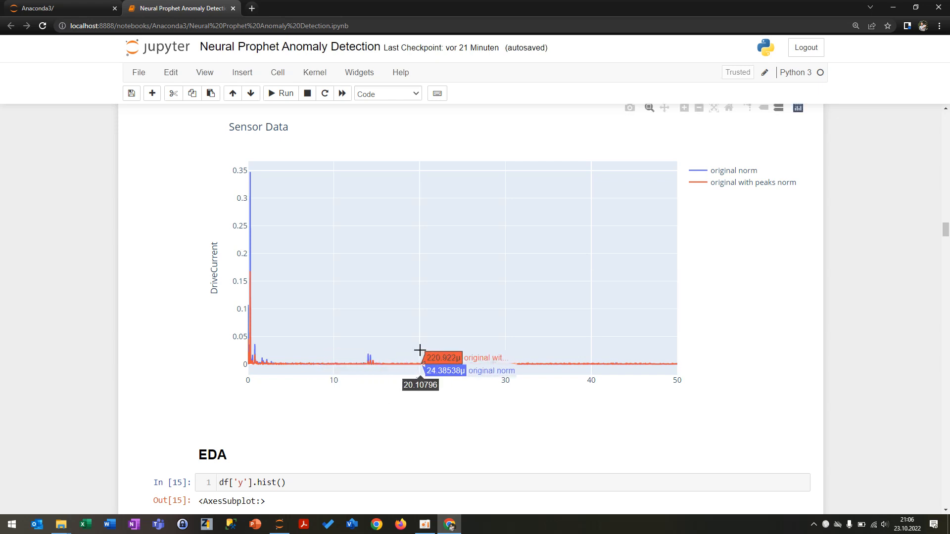
pyautogui.moveTo(419, 350)
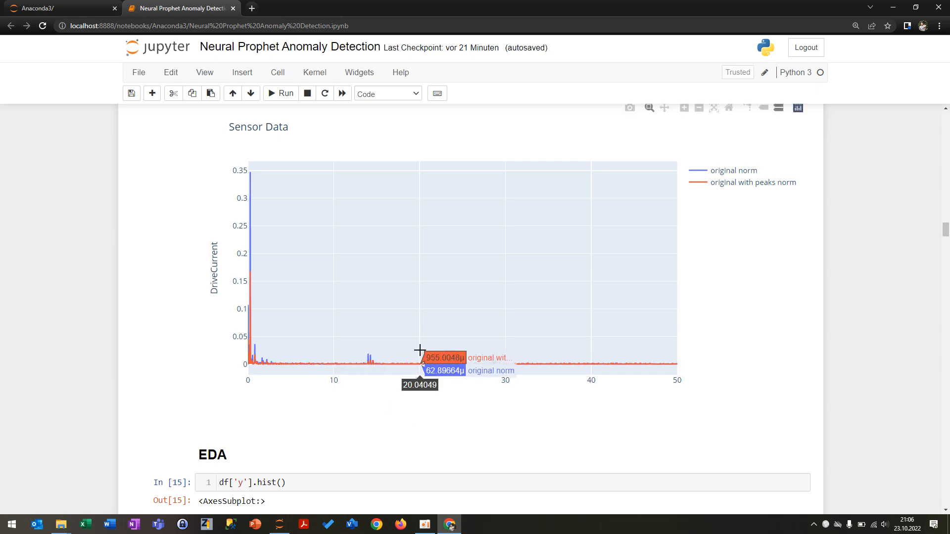
pyautogui.scroll(-3)
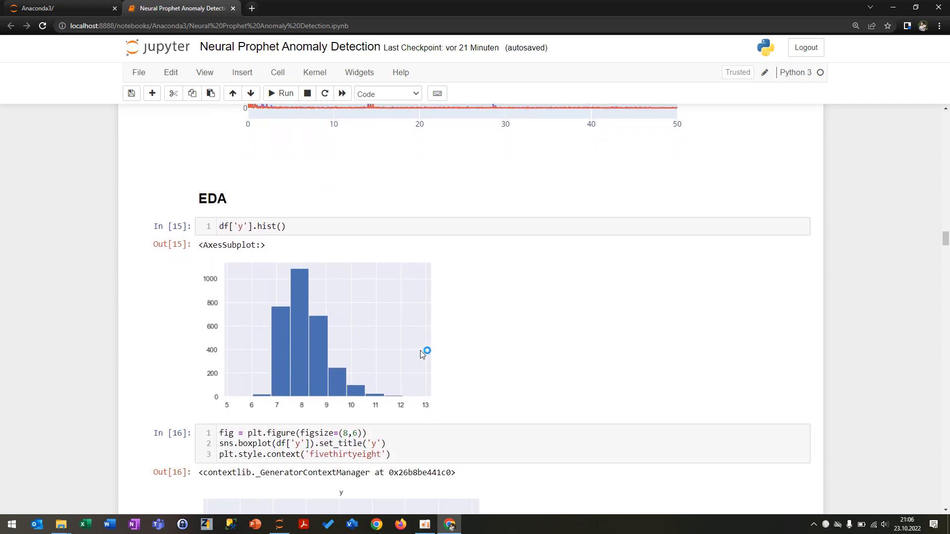
pyautogui.scroll(-3)
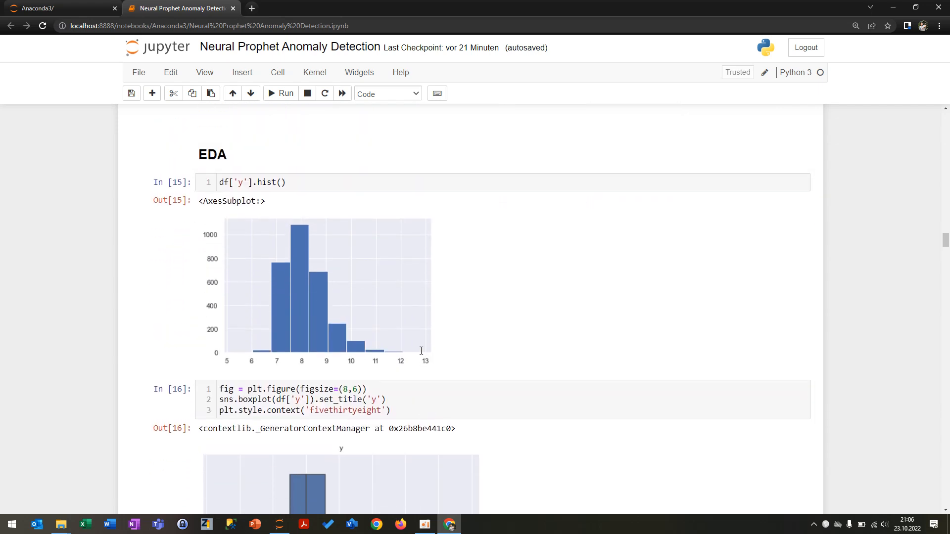
pyautogui.moveTo(399, 384)
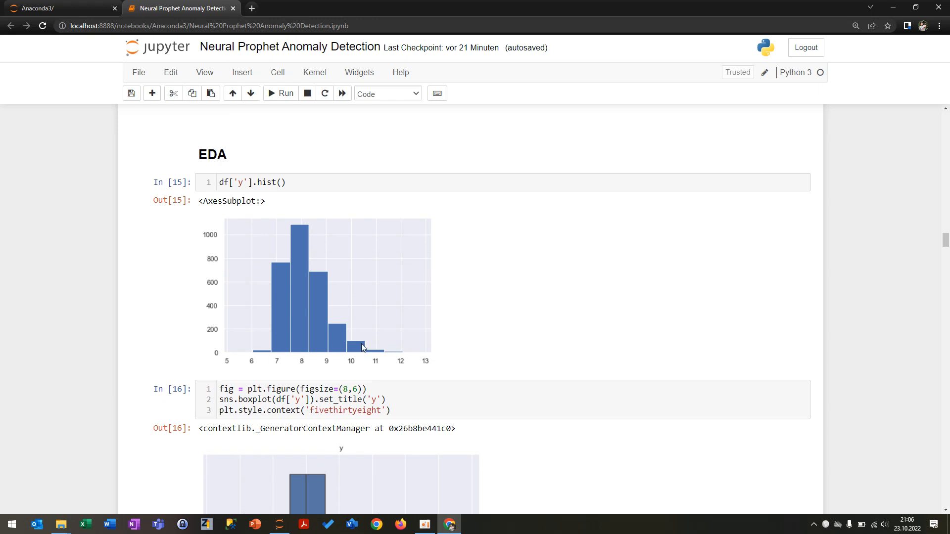
pyautogui.scroll(-3)
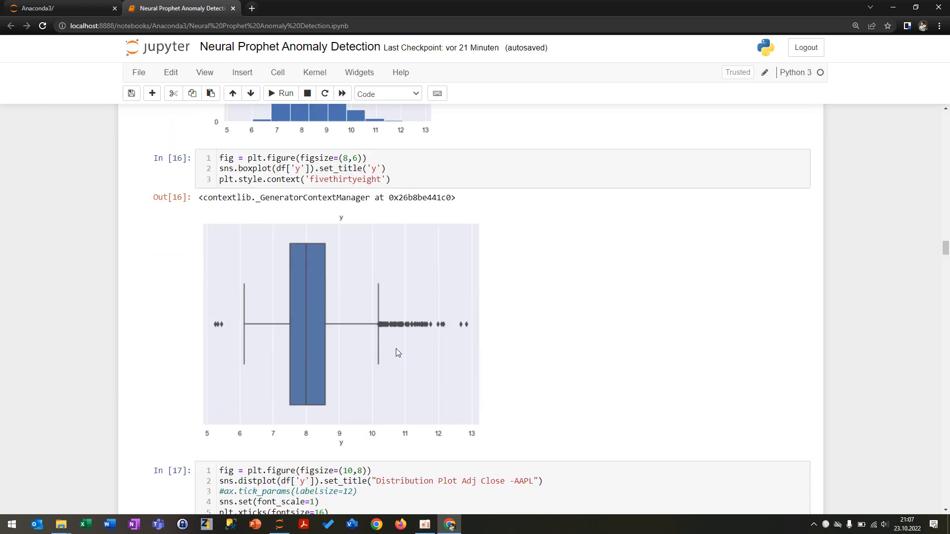
pyautogui.moveTo(388, 324)
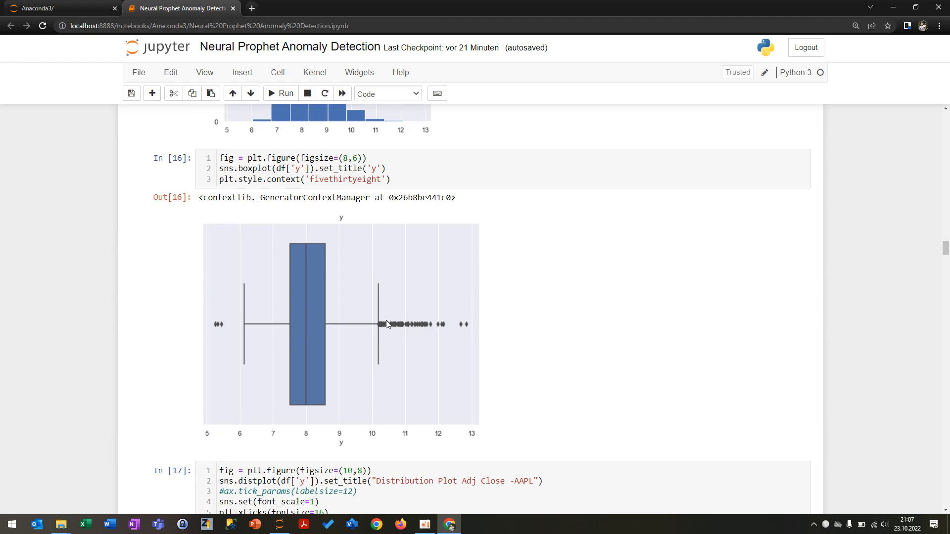
pyautogui.moveTo(459, 340)
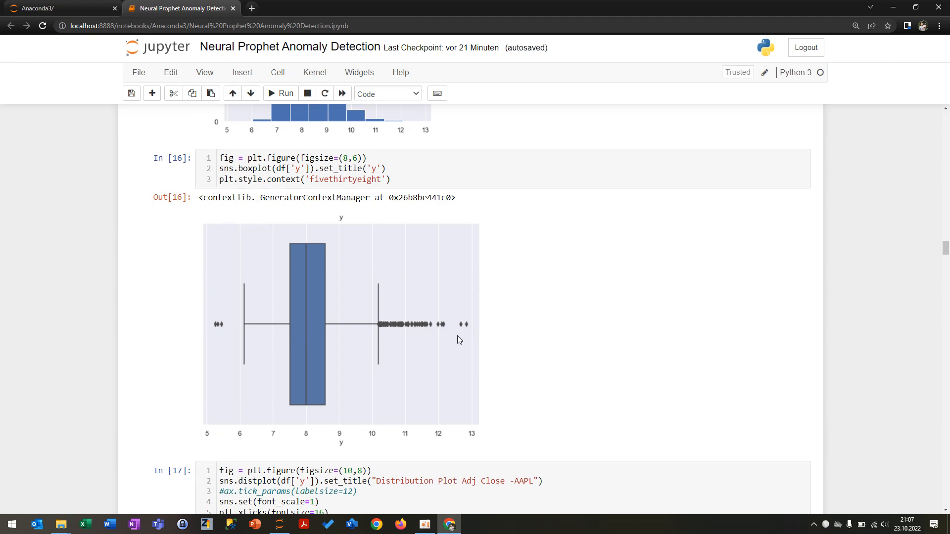
pyautogui.scroll(-3)
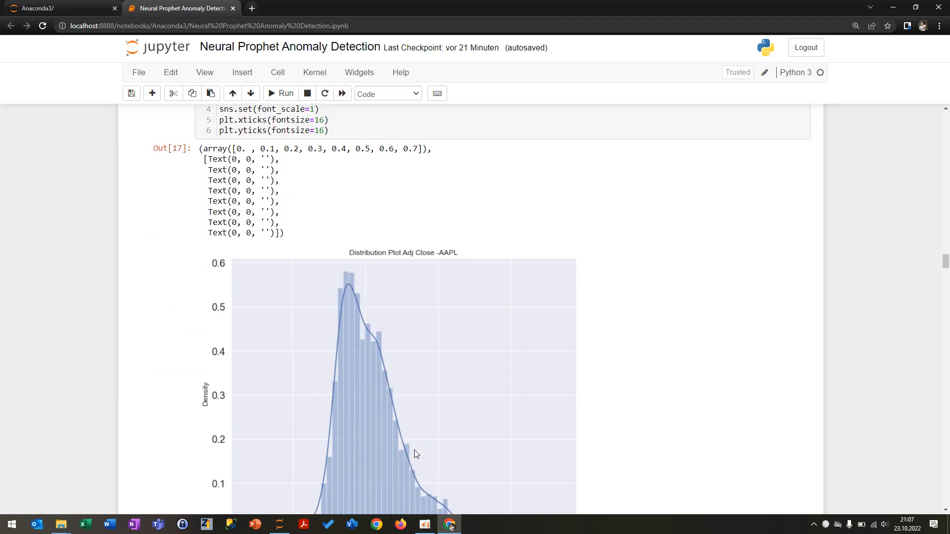
# - Scroll past the rolling-statistics plot to the NeuralProphet configuration, train/test split and fitting cells
pyautogui.scroll(-3)
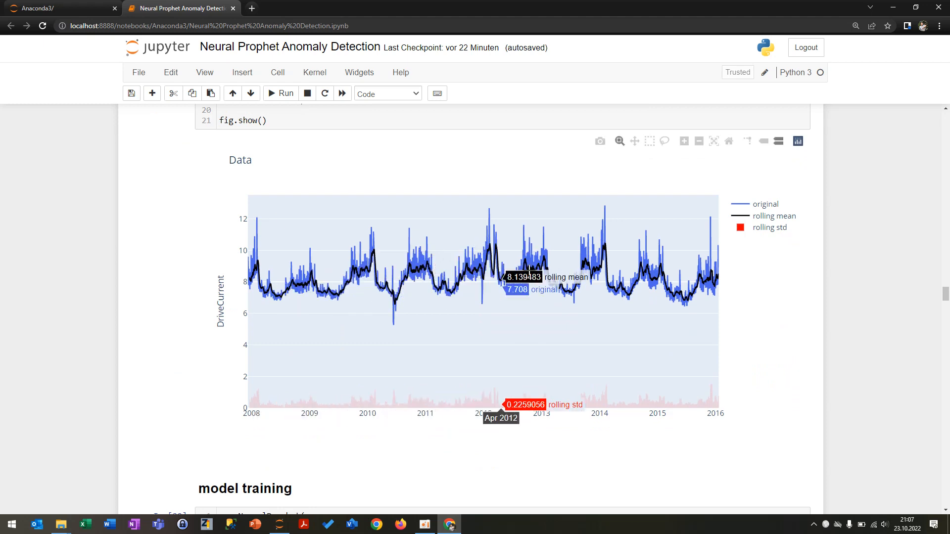
pyautogui.moveTo(553, 276)
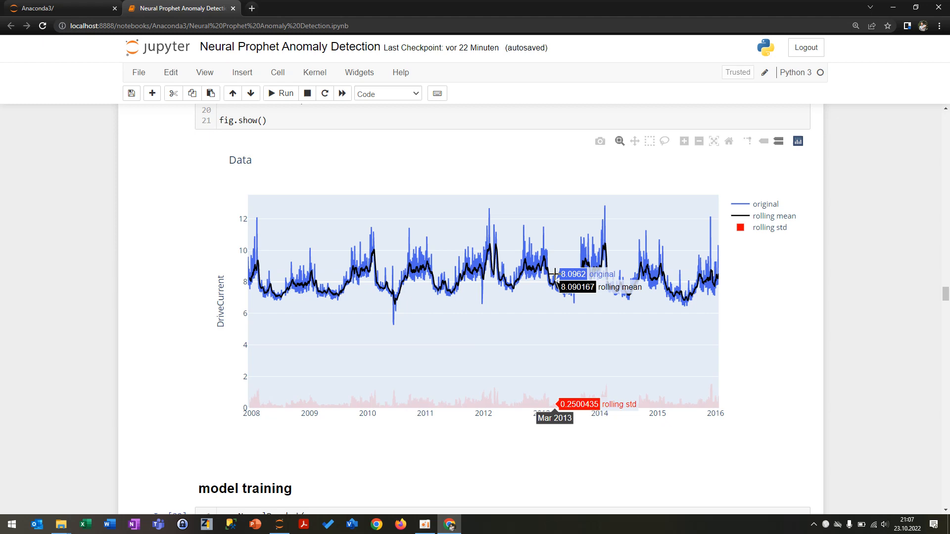
pyautogui.moveTo(524, 463)
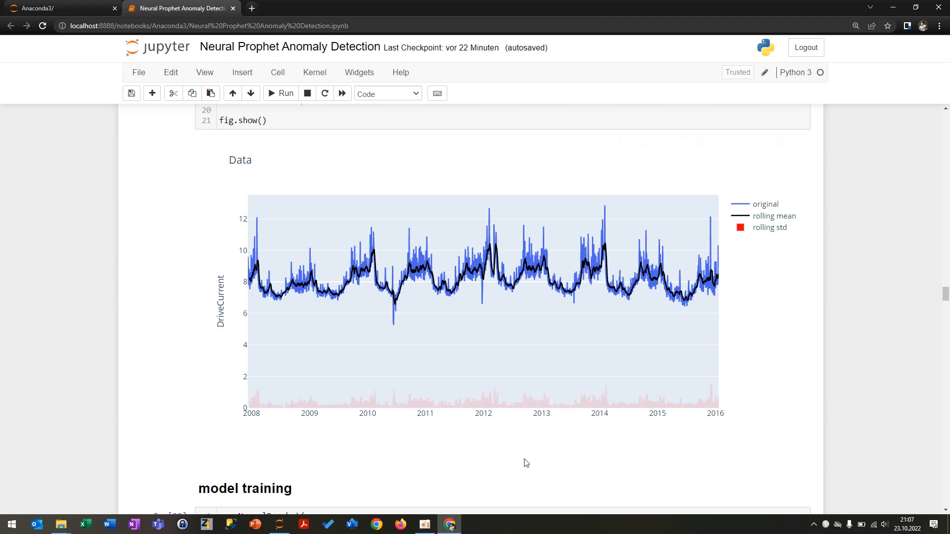
pyautogui.moveTo(618, 410)
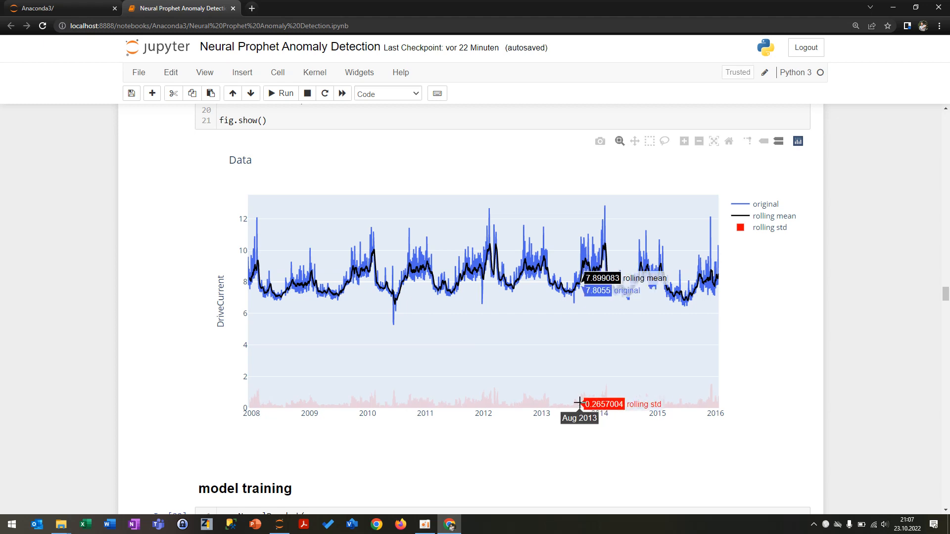
pyautogui.moveTo(609, 402)
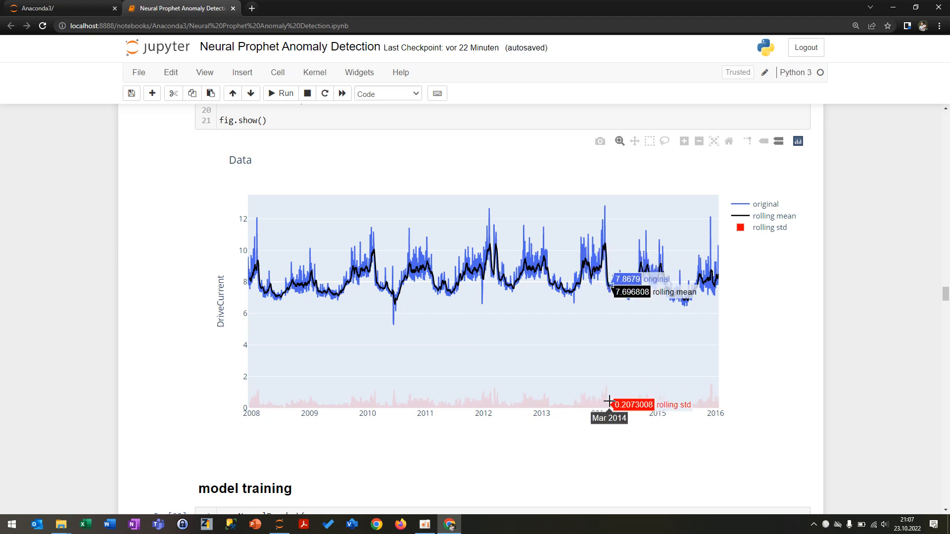
pyautogui.scroll(-3)
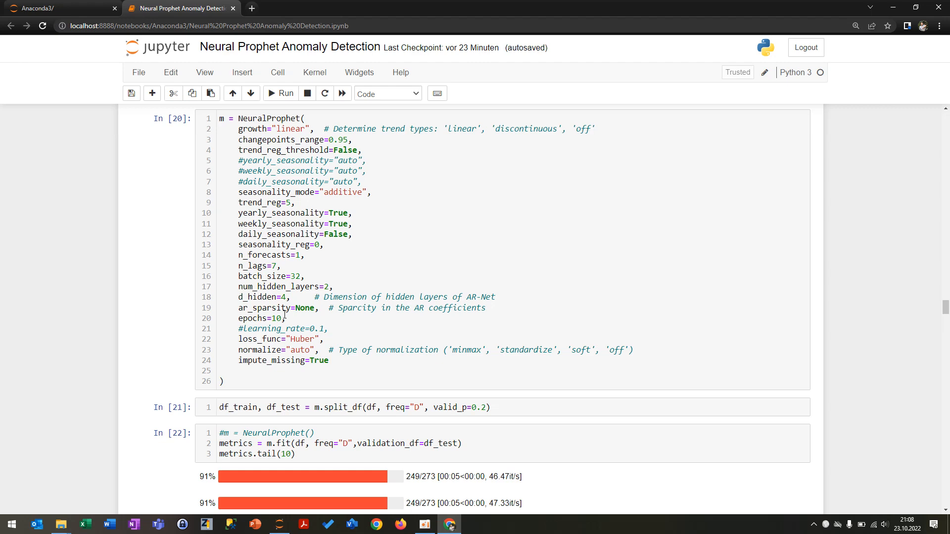
# - Scroll through the Out[22] metrics, future dataframe and Out[30] forecast table to the Performance plot
pyautogui.scroll(-3)
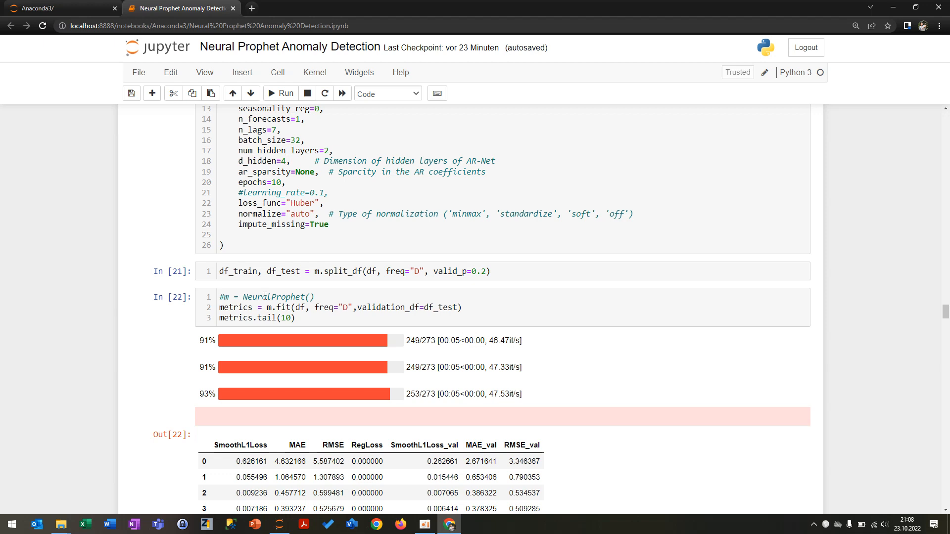
pyautogui.scroll(-3)
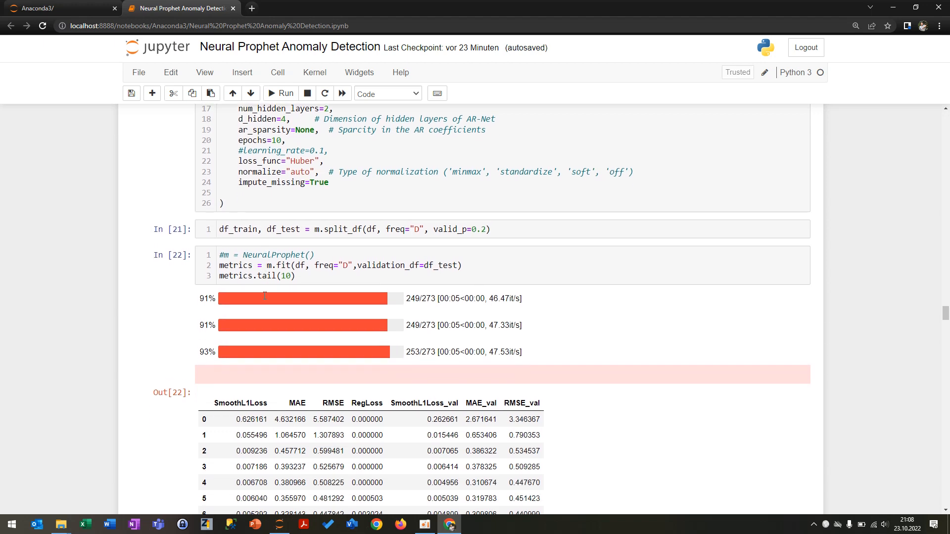
pyautogui.scroll(-3)
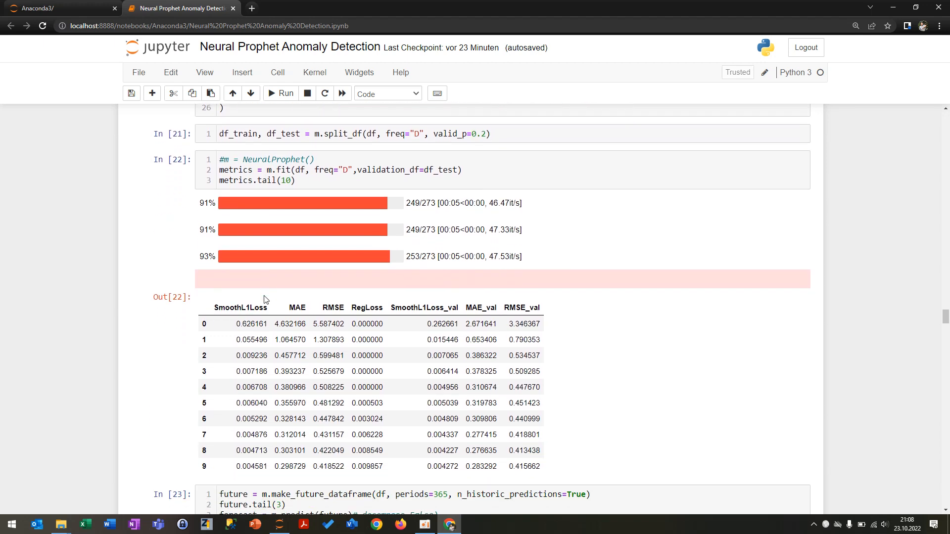
pyautogui.scroll(-3)
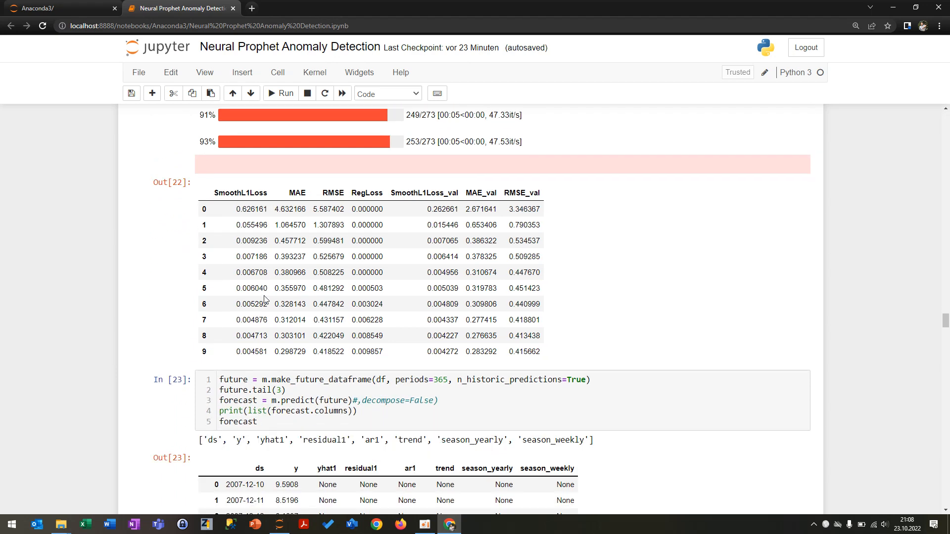
pyautogui.scroll(-3)
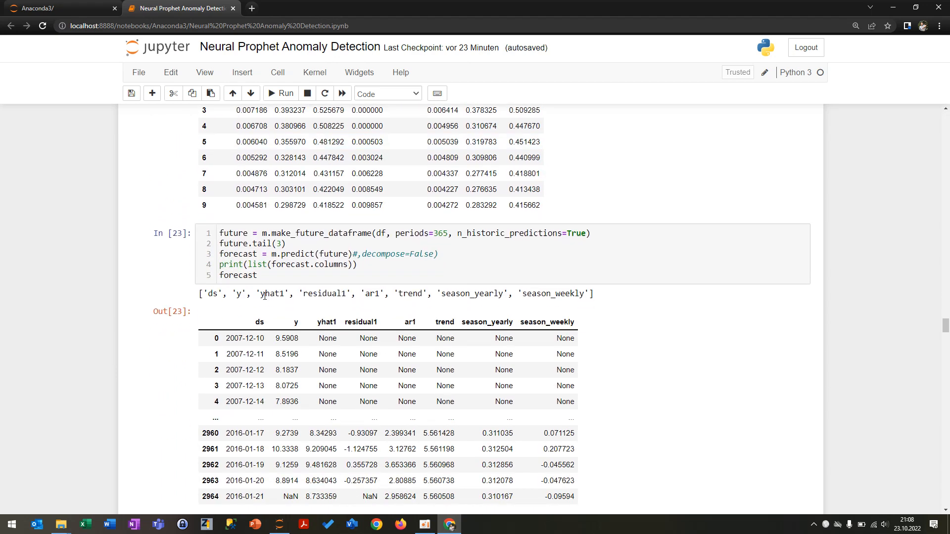
pyautogui.scroll(-3)
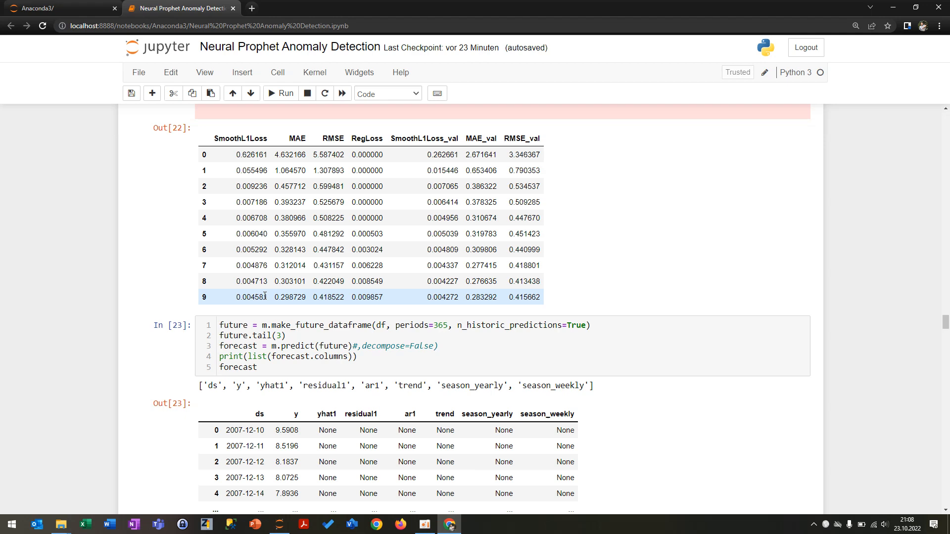
pyautogui.scroll(-3)
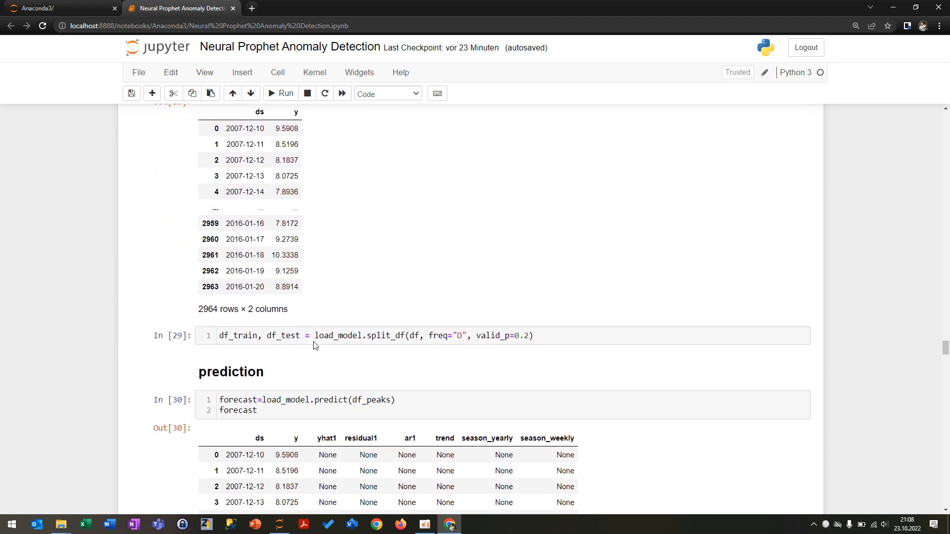
pyautogui.scroll(-3)
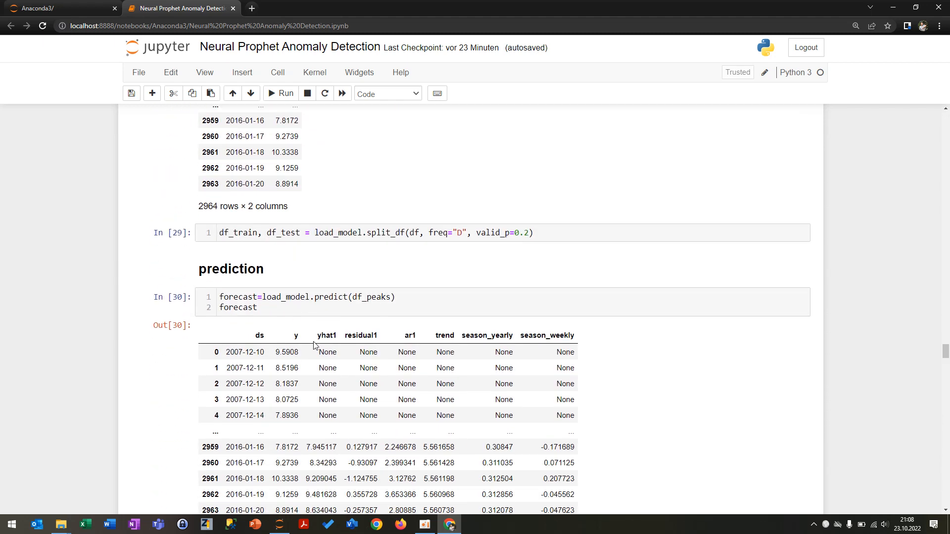
pyautogui.scroll(-3)
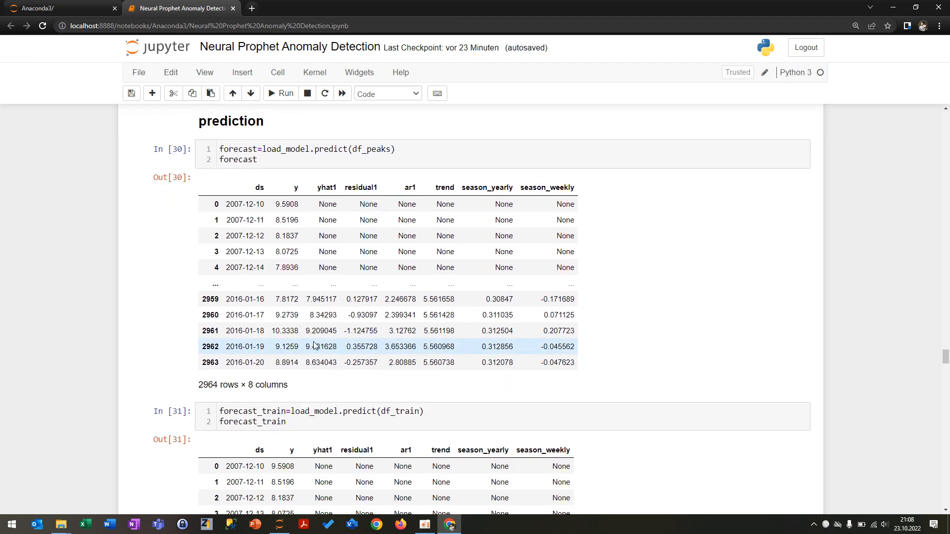
pyautogui.scroll(-3)
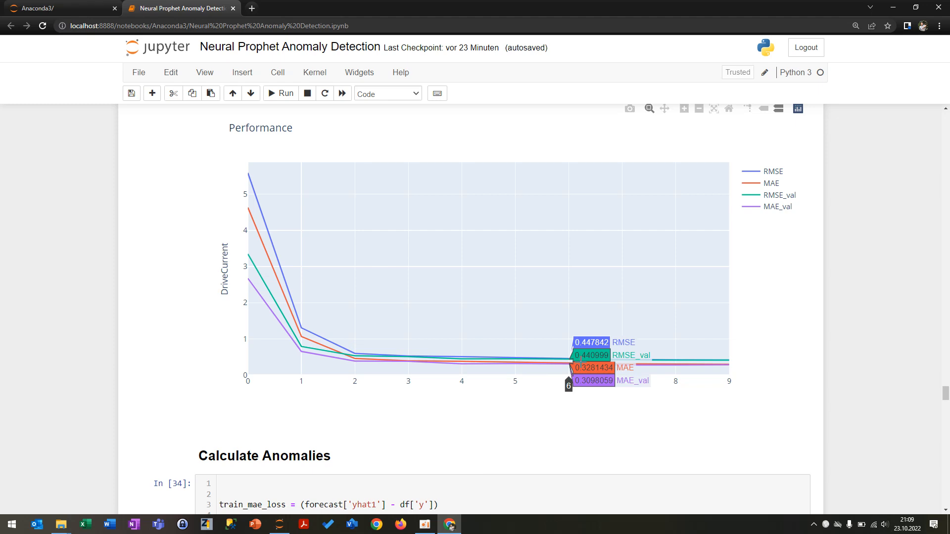
pyautogui.moveTo(485, 409)
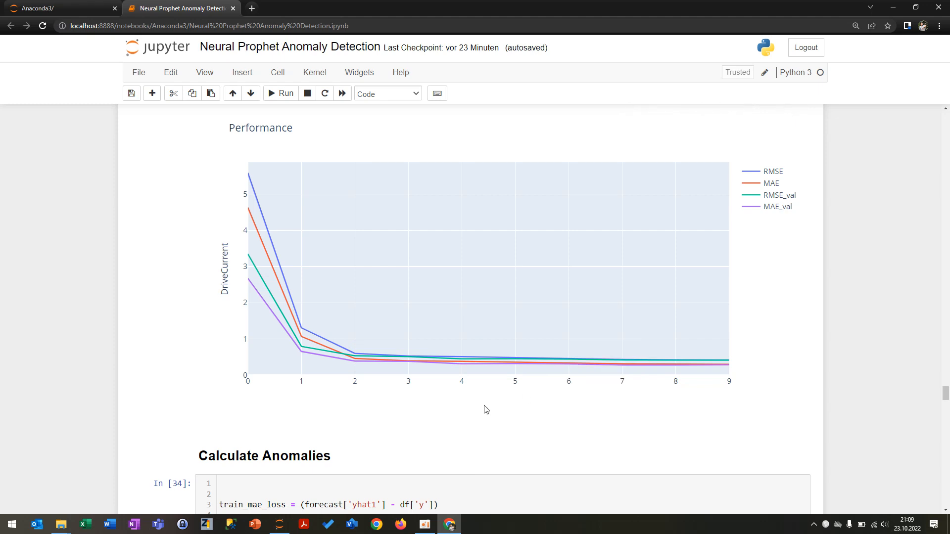
# - Scroll down to the Calculate Anomalies cell and its training loss distribution plot
pyautogui.scroll(-3)
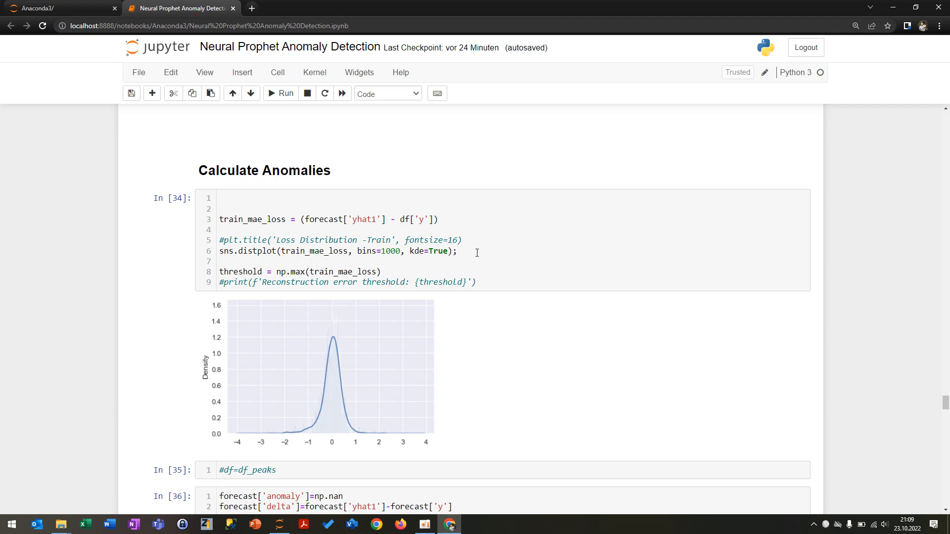
# - Scroll past the density plot and anomaly loop to the Plot graph Sensor Data chart
pyautogui.scroll(-3)
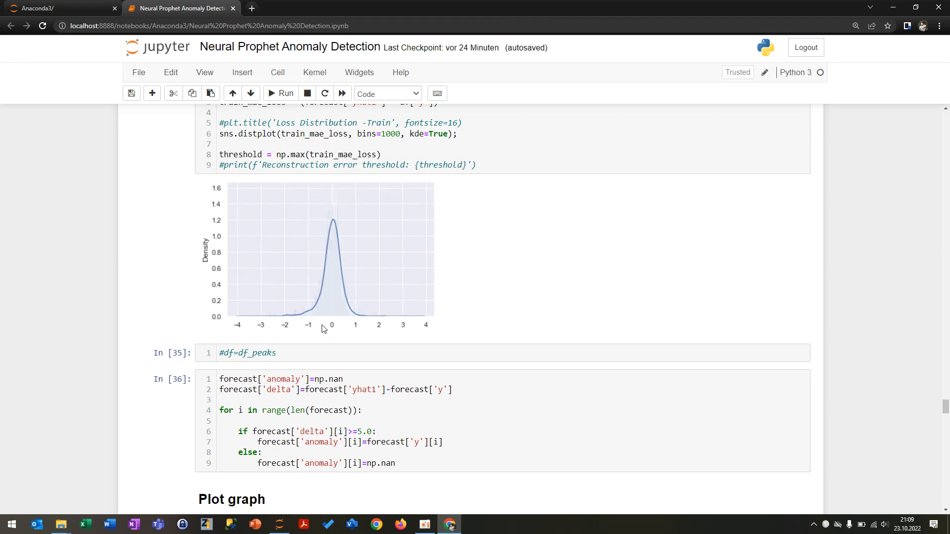
pyautogui.scroll(-3)
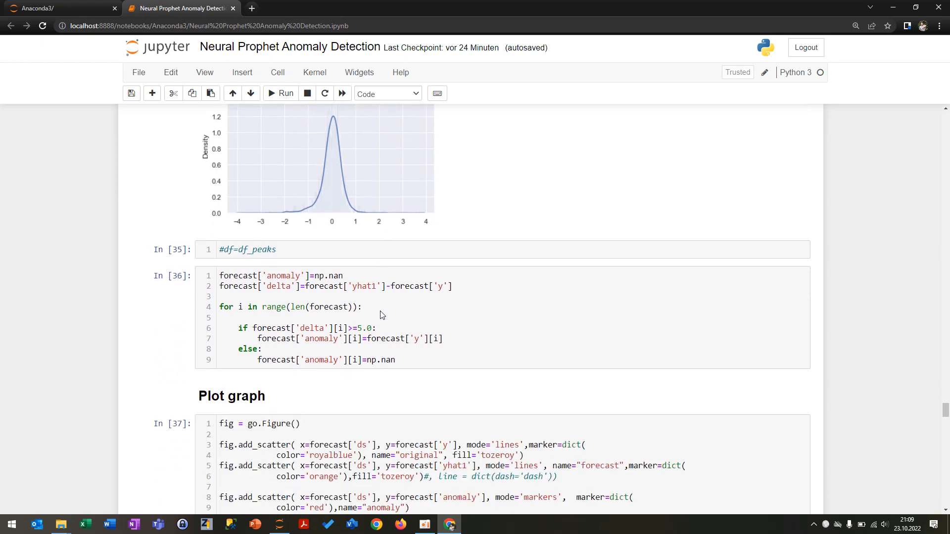
pyautogui.scroll(-3)
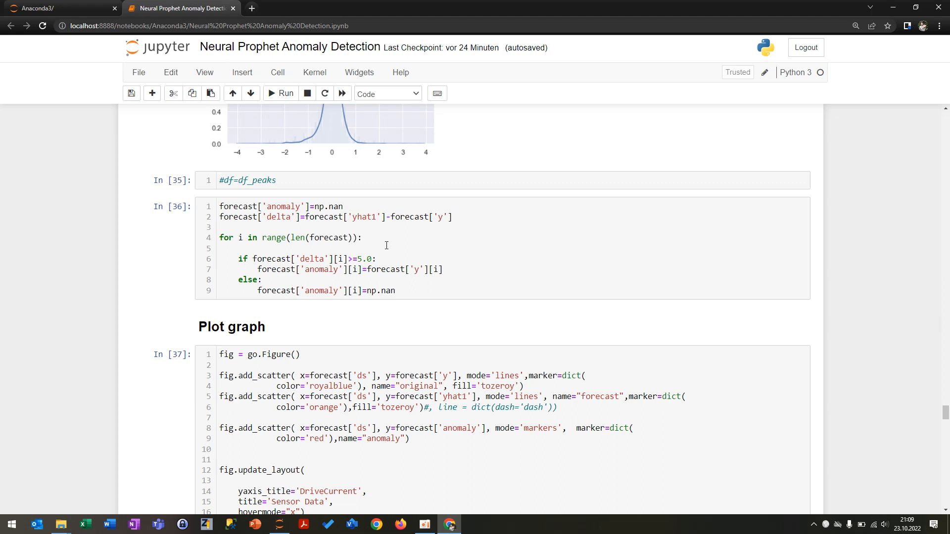
pyautogui.scroll(-3)
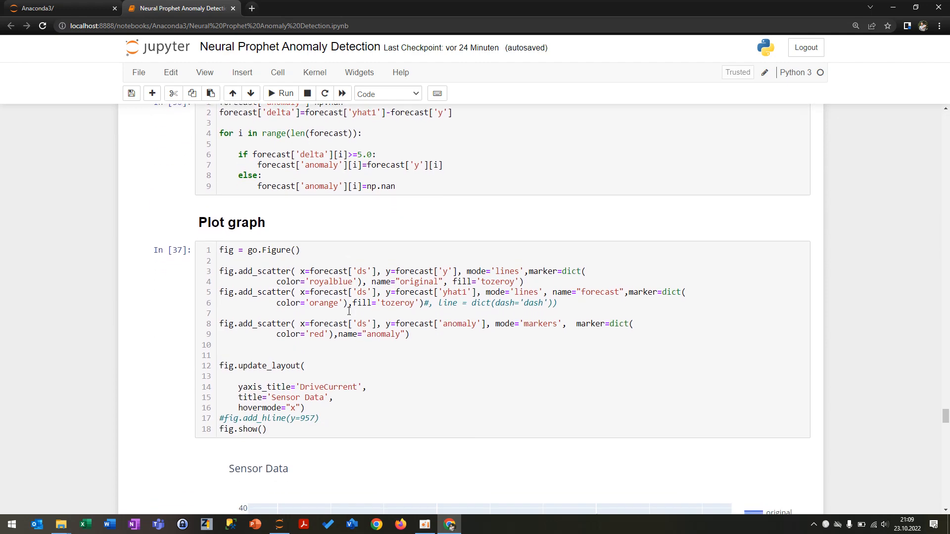
pyautogui.scroll(-3)
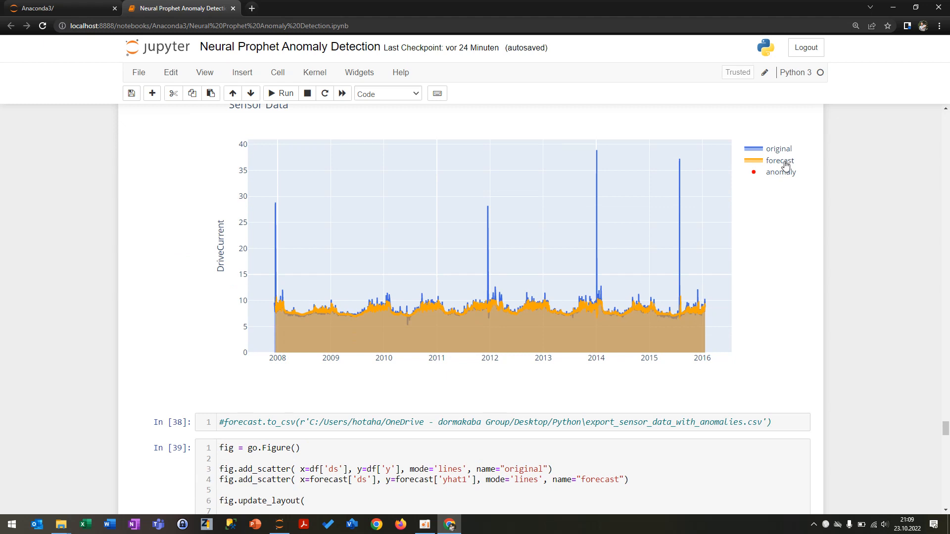
# - Hide the forecast trace in the Sensor Data chart, then move on to the ED250 comparison chart
pyautogui.click(780, 160)
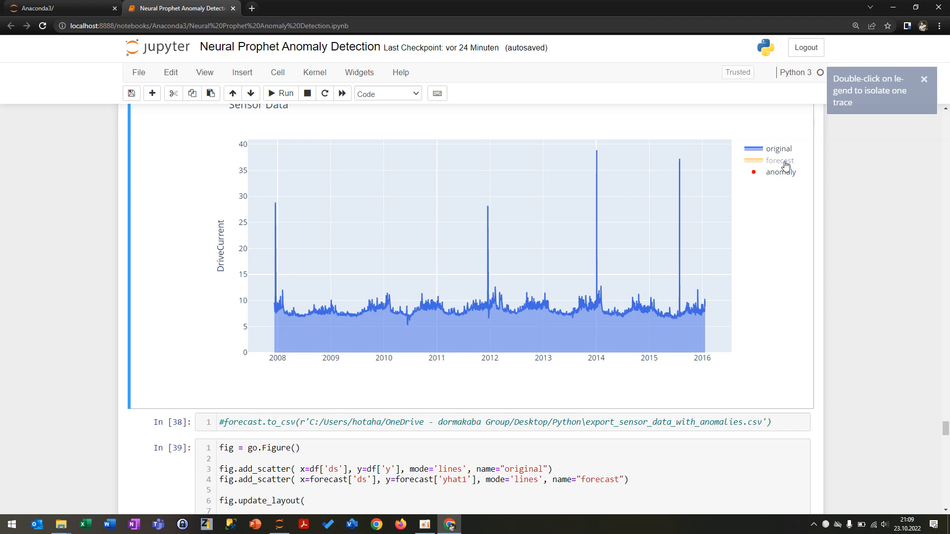
pyautogui.moveTo(777, 176)
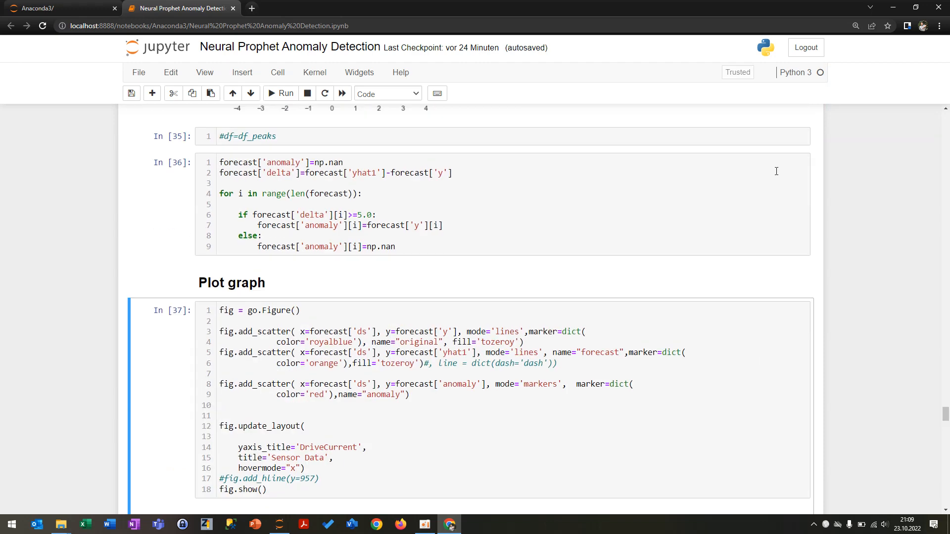
pyautogui.scroll(-3)
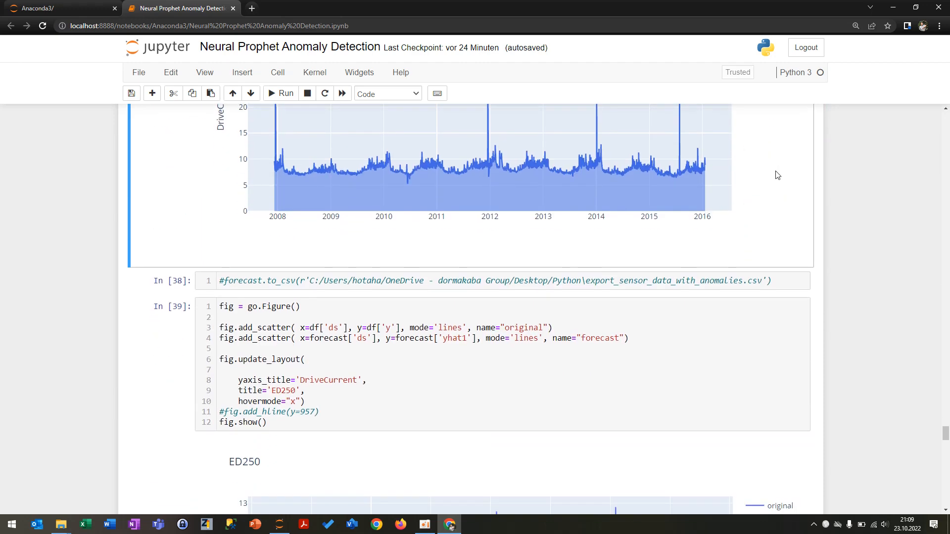
pyautogui.scroll(-3)
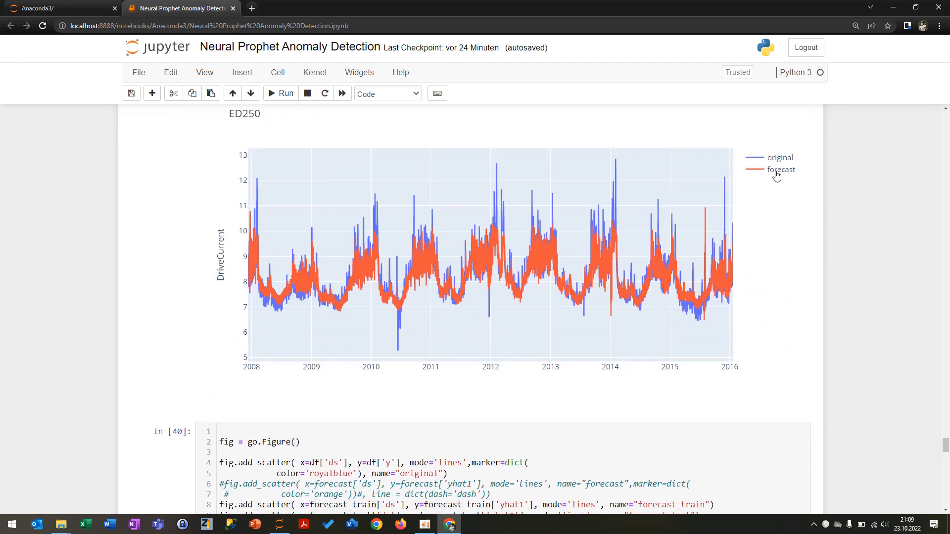
pyautogui.click(780, 170)
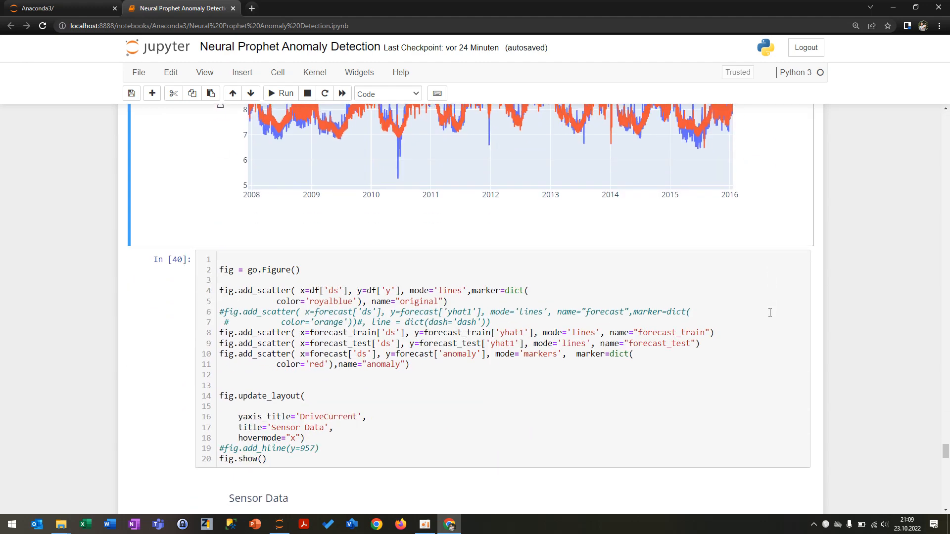
# - Scroll past In[40] to inspect the forecast_train/forecast_test chart, reaching the m.plot(forecast) output
pyautogui.scroll(-3)
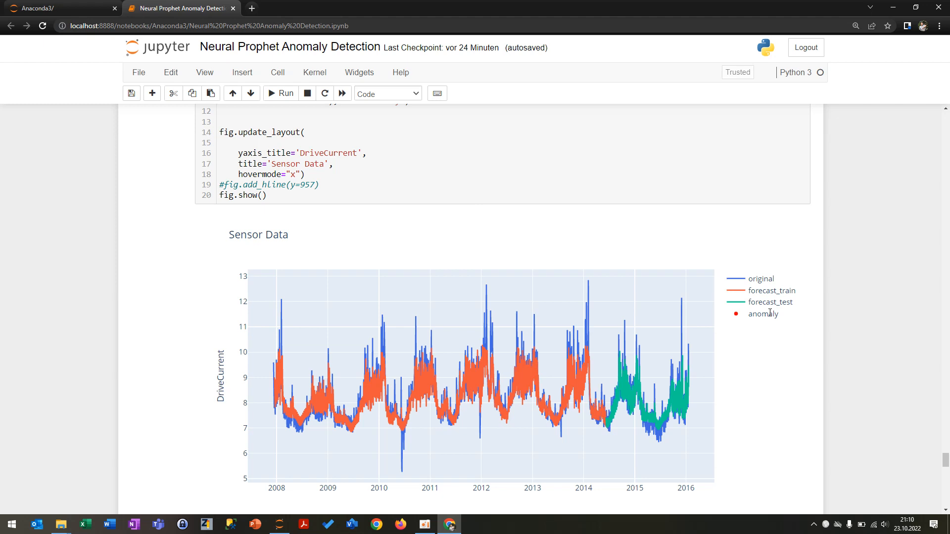
pyautogui.scroll(-3)
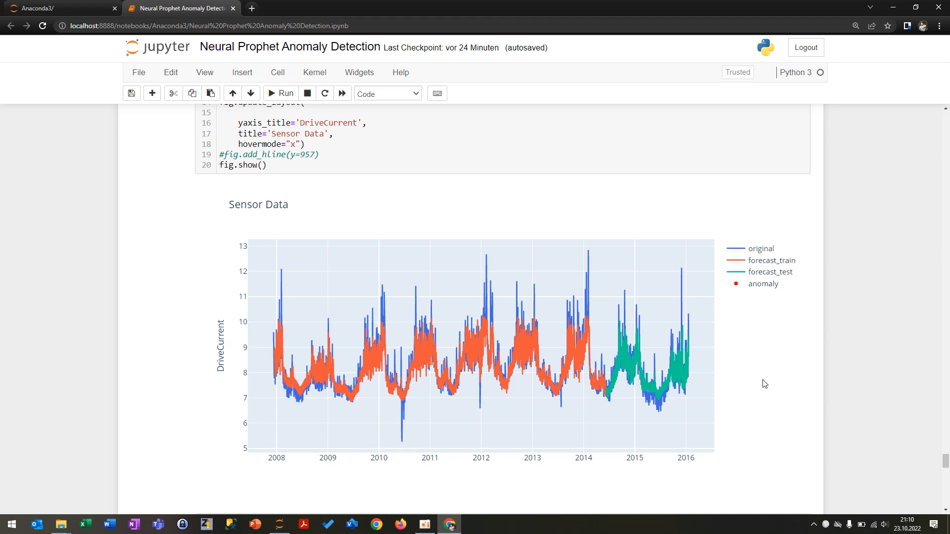
pyautogui.moveTo(321, 403)
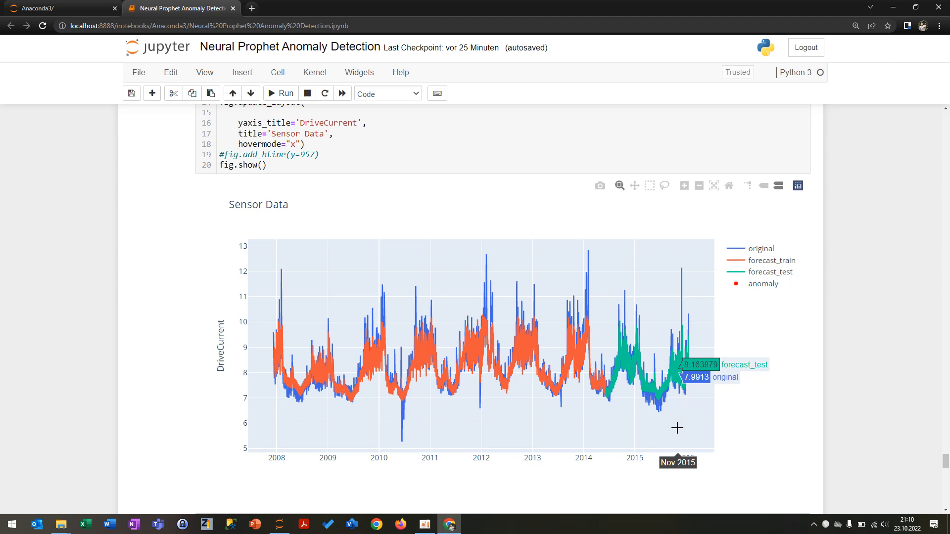
pyautogui.moveTo(678, 428)
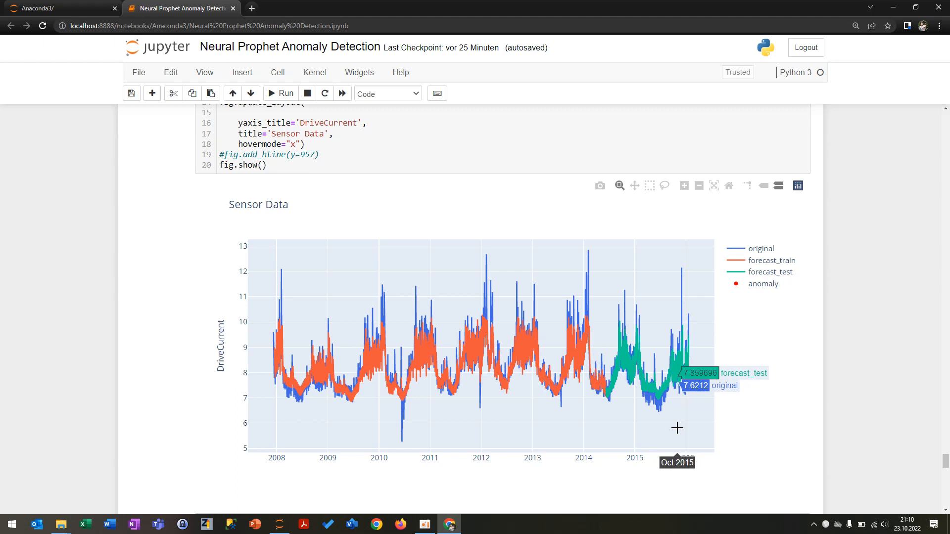
pyautogui.moveTo(564, 337)
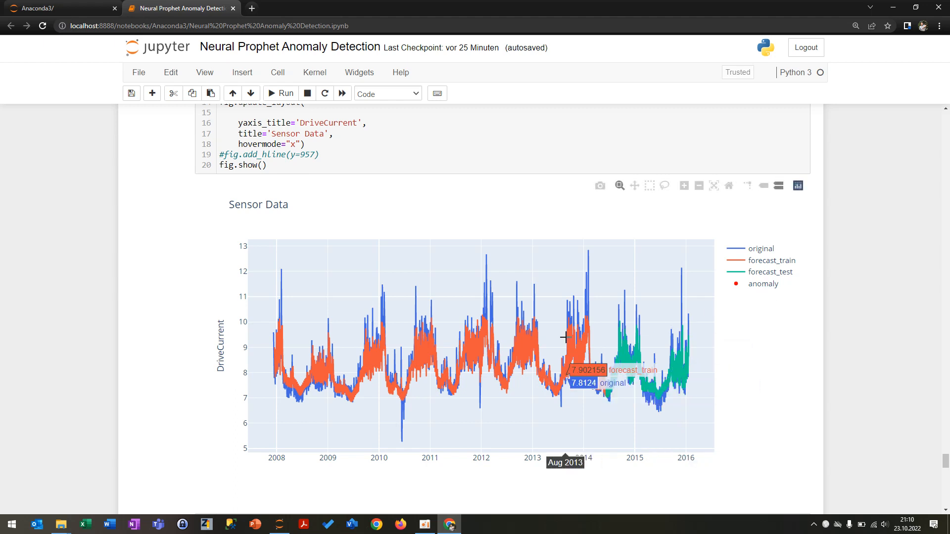
pyautogui.scroll(-3)
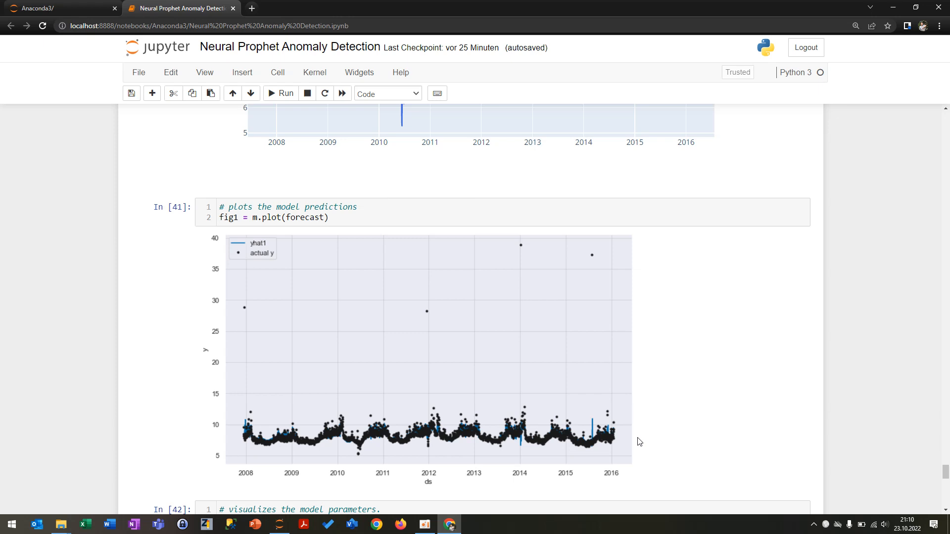
pyautogui.moveTo(359, 431)
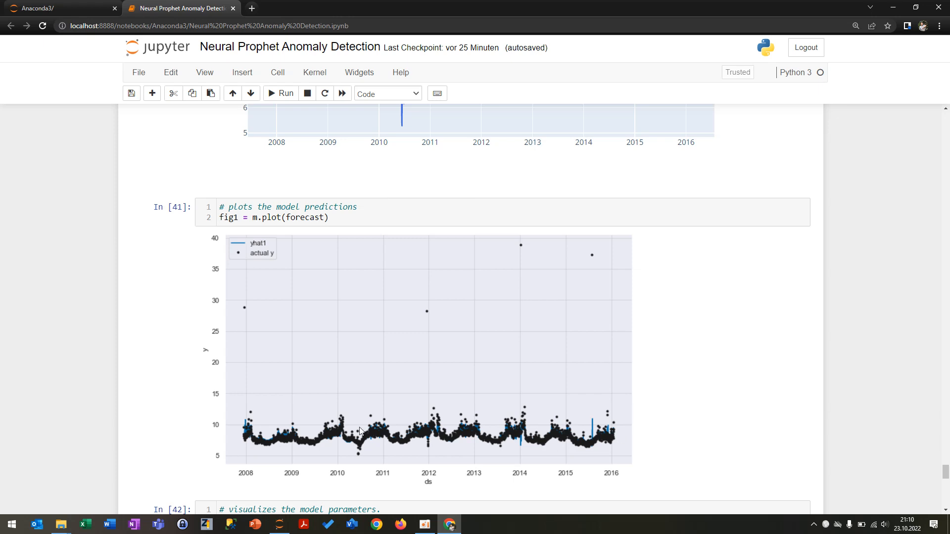
pyautogui.moveTo(500, 470)
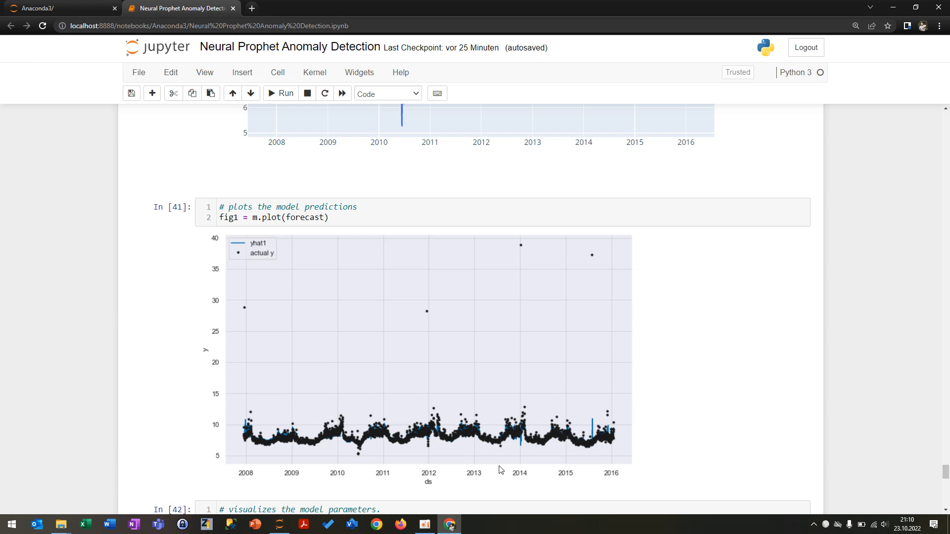
# - Scroll past the In[41] predictions plot to the m.plot_parameters() trend charts
pyautogui.scroll(-3)
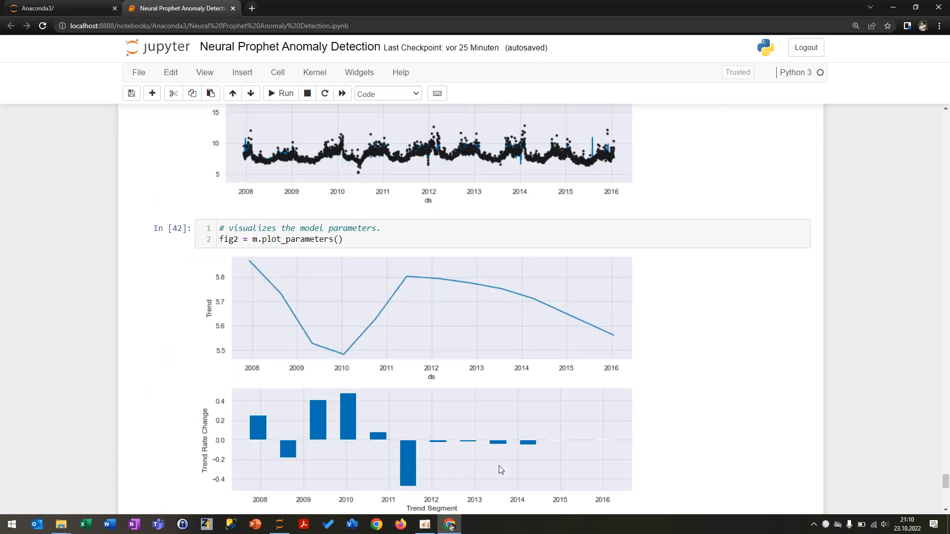
# - Scroll through the In[42] trend, seasonality and AR relevance plots to the notebook end
pyautogui.scroll(-3)
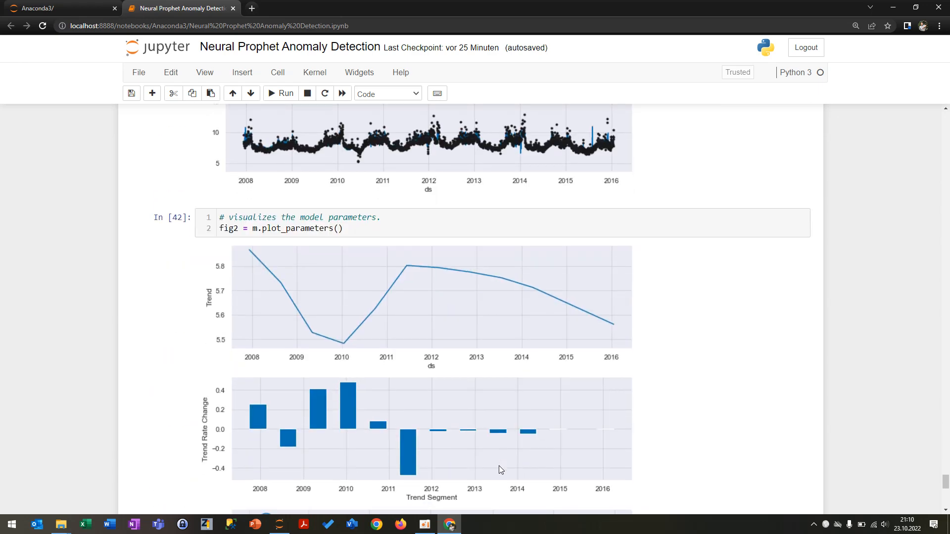
pyautogui.scroll(-3)
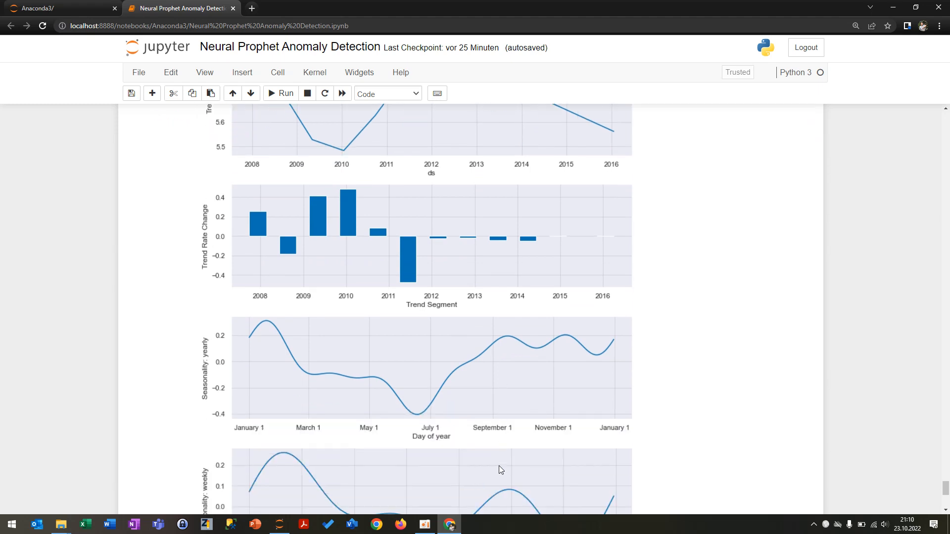
pyautogui.scroll(-3)
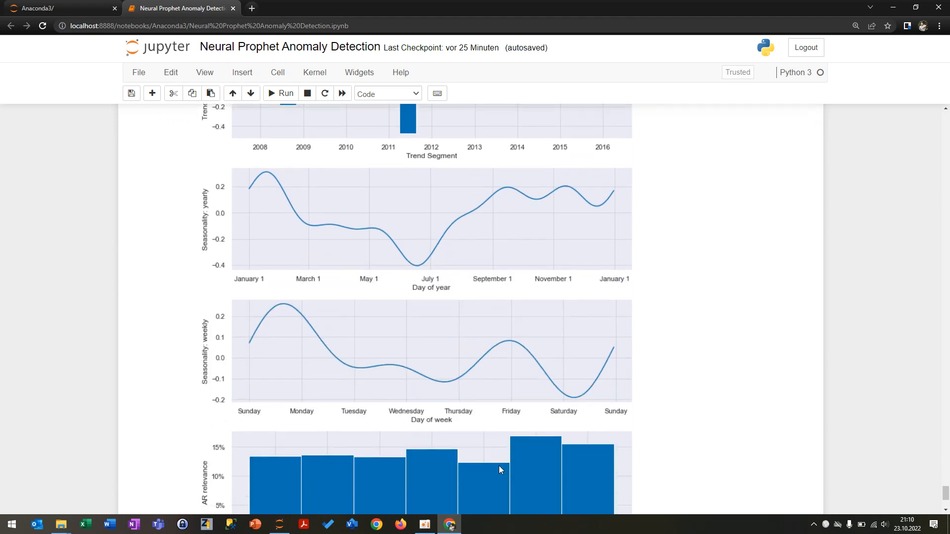
pyautogui.scroll(-3)
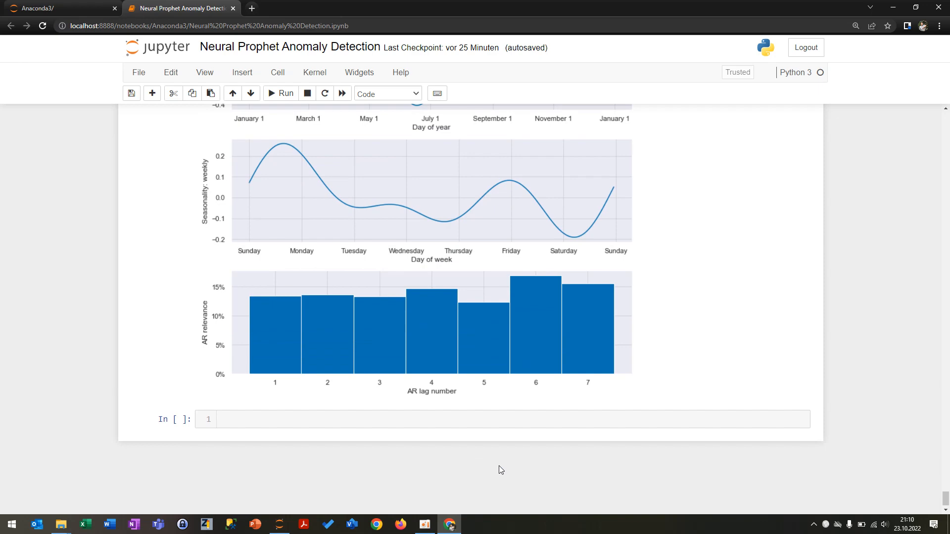
pyautogui.scroll(-3)
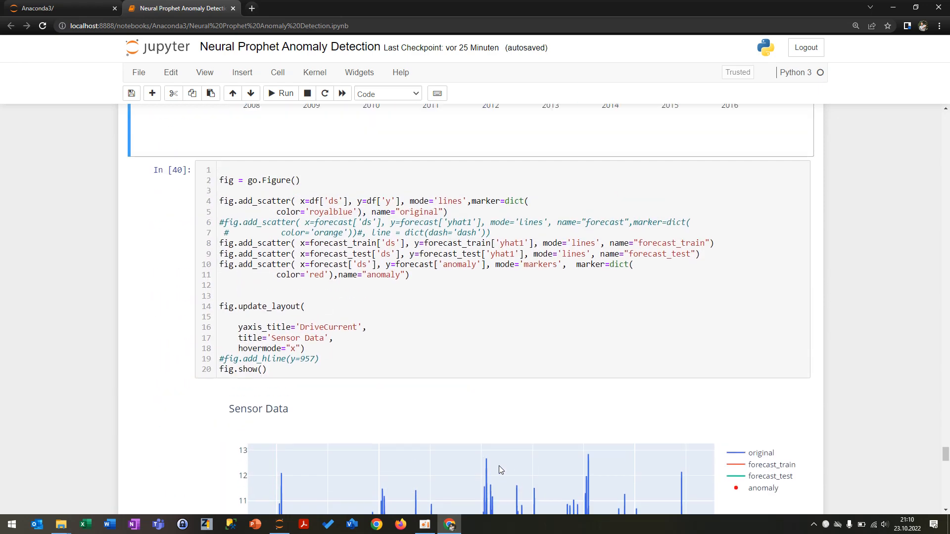
pyautogui.scroll(-3)
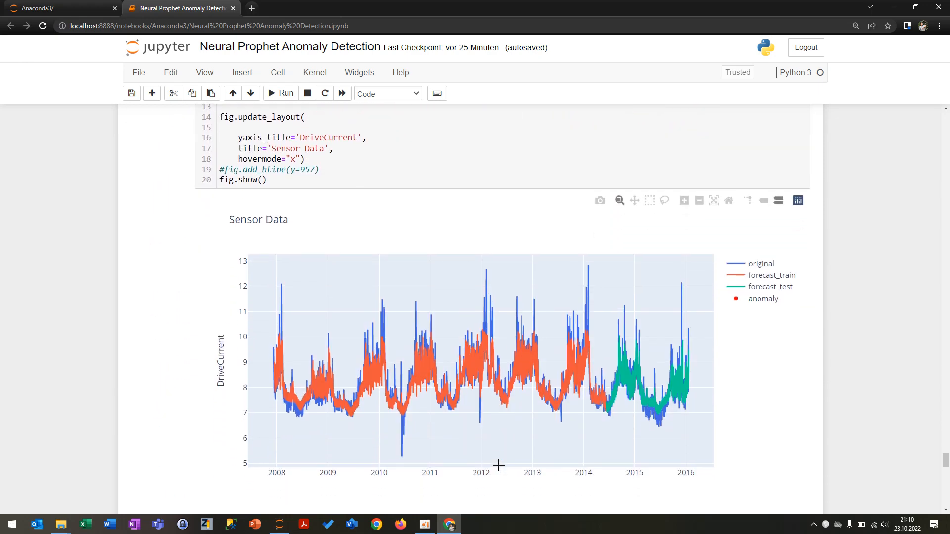